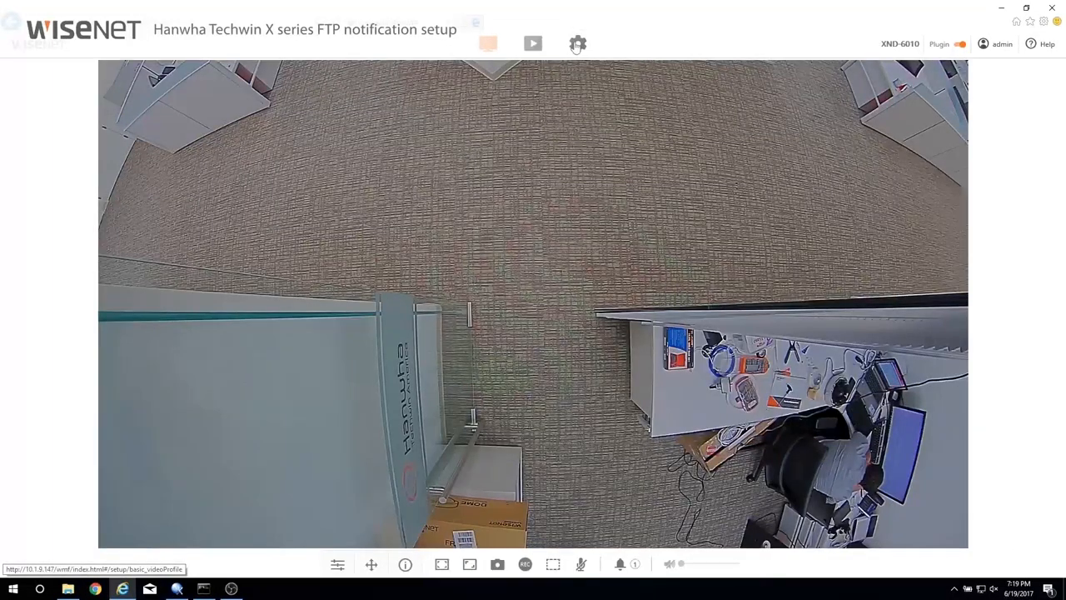
Go from the live view to Setup > Event > FTP / E-mail settings page
left_click(577, 43)
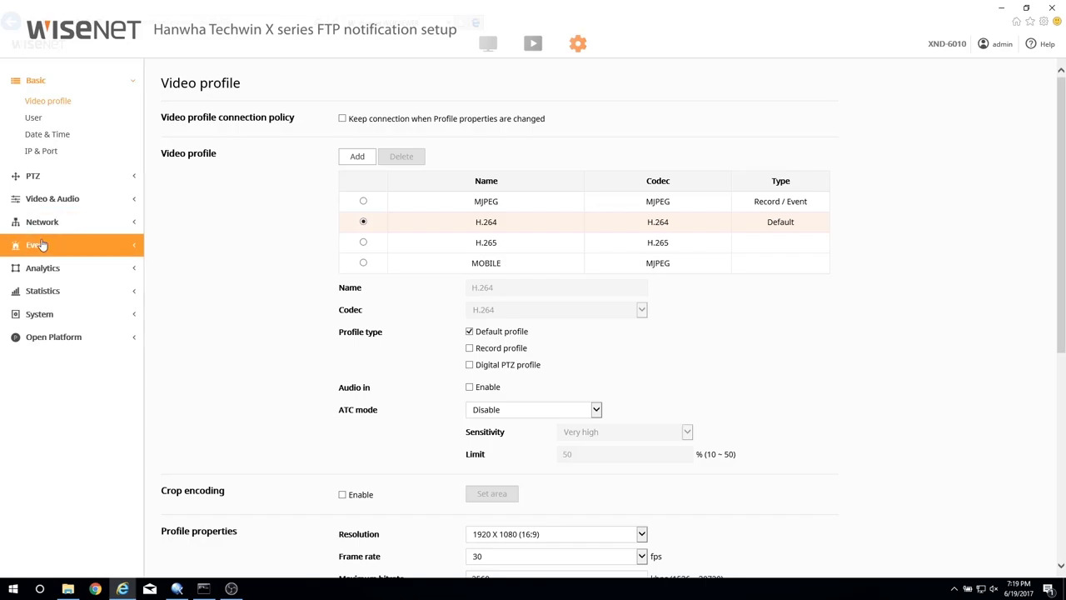
left_click(35, 245)
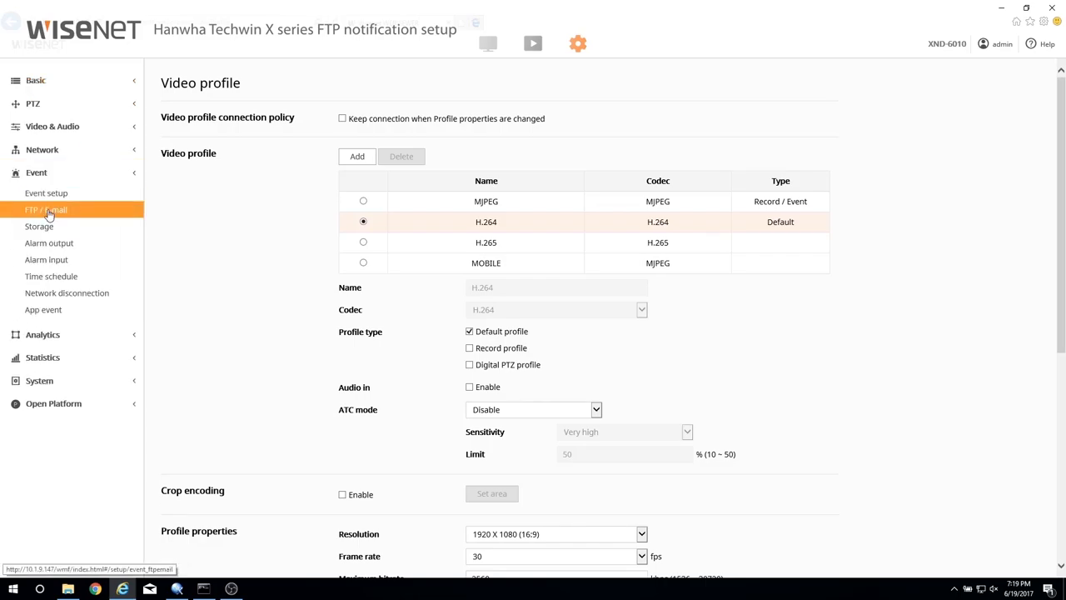
left_click(47, 210)
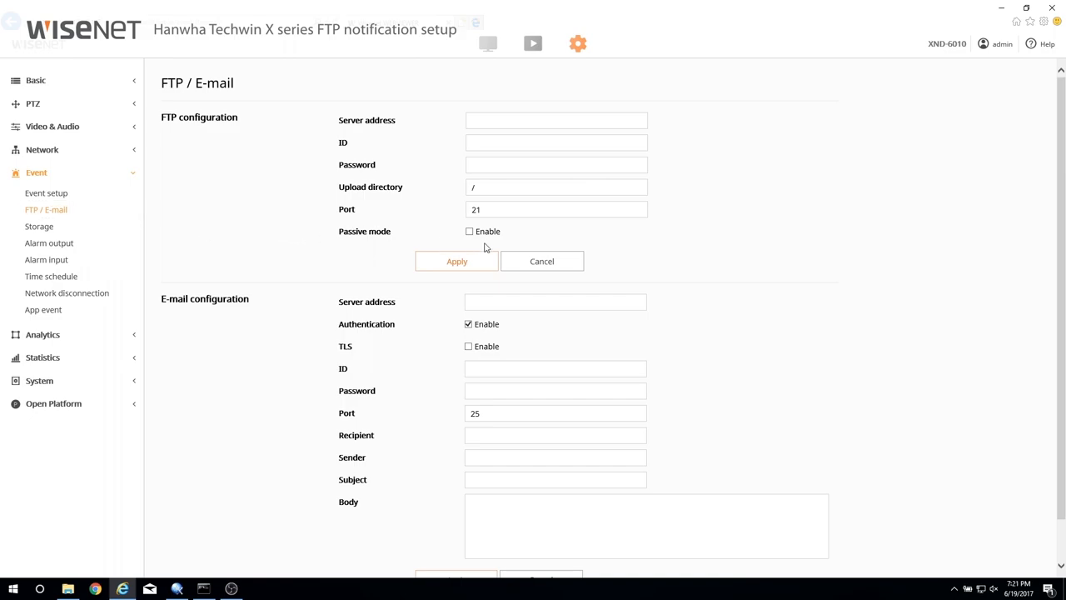
Enter FTP server address 10.1.9, the login ID and password, and apply the settings
left_click(556, 120)
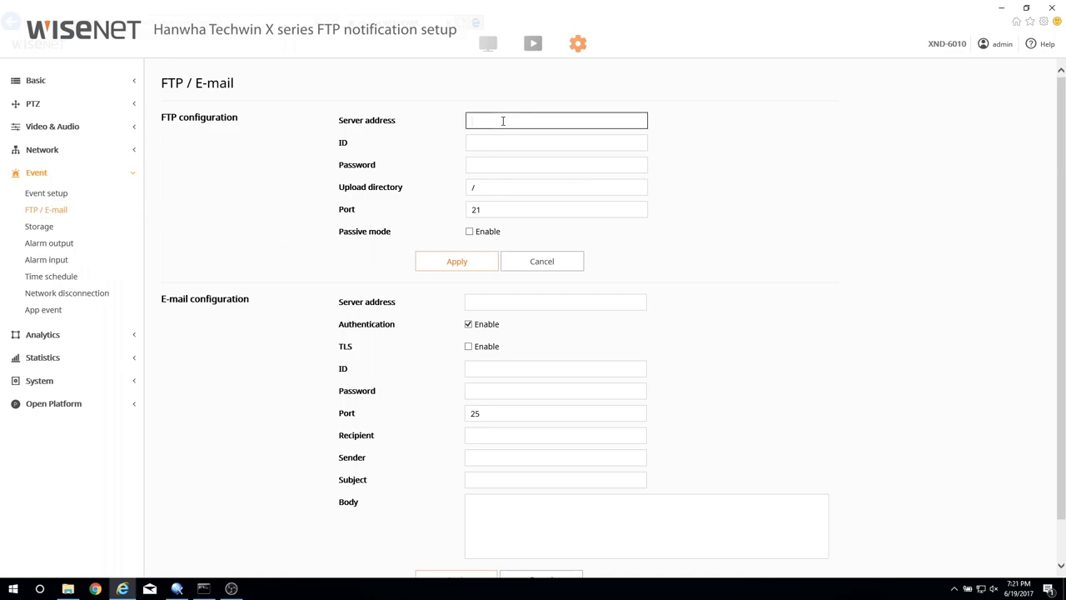
type("10.1.9.48")
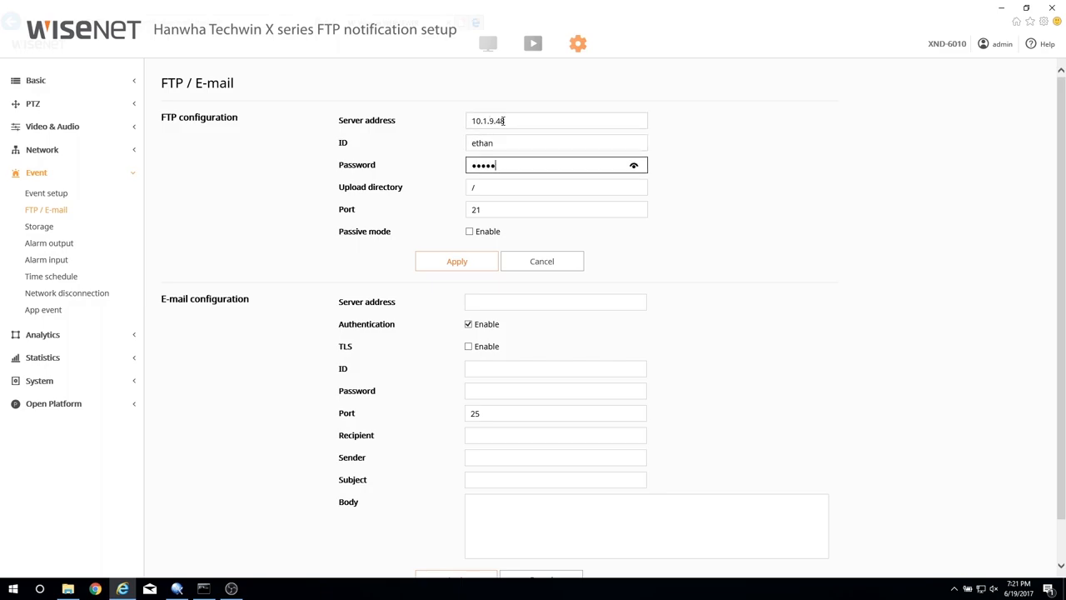
type("••••••")
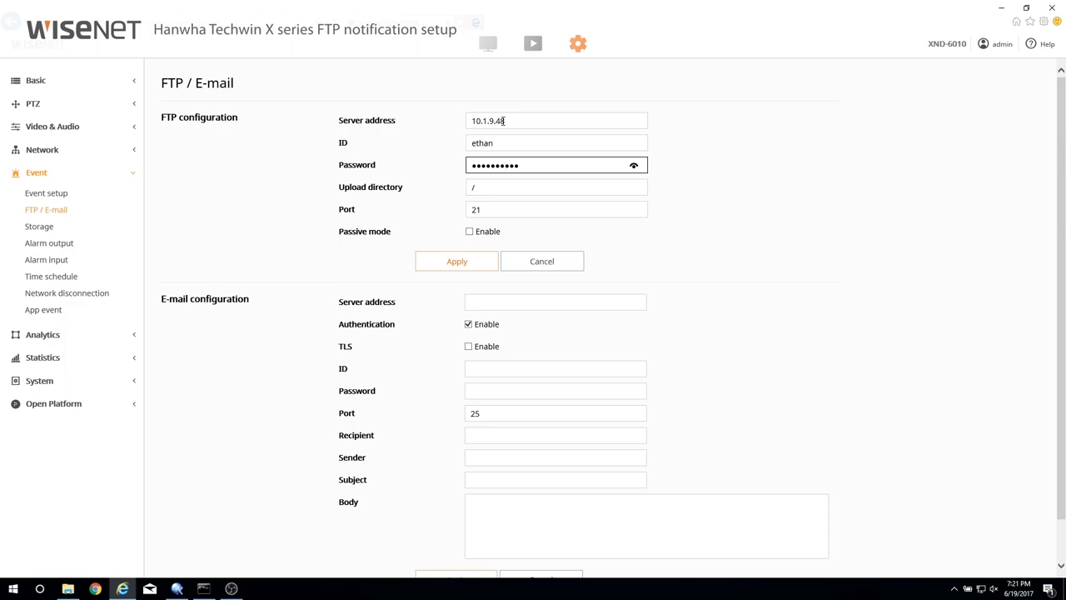
left_click(457, 260)
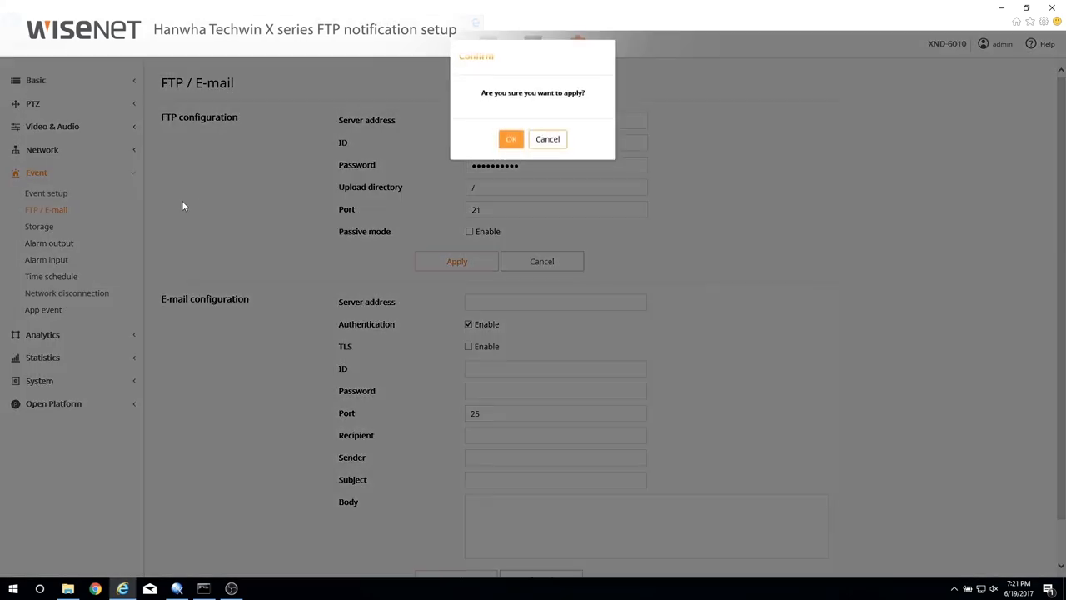
Confirm the apply prompt so the FTP configuration reports Success
left_click(510, 138)
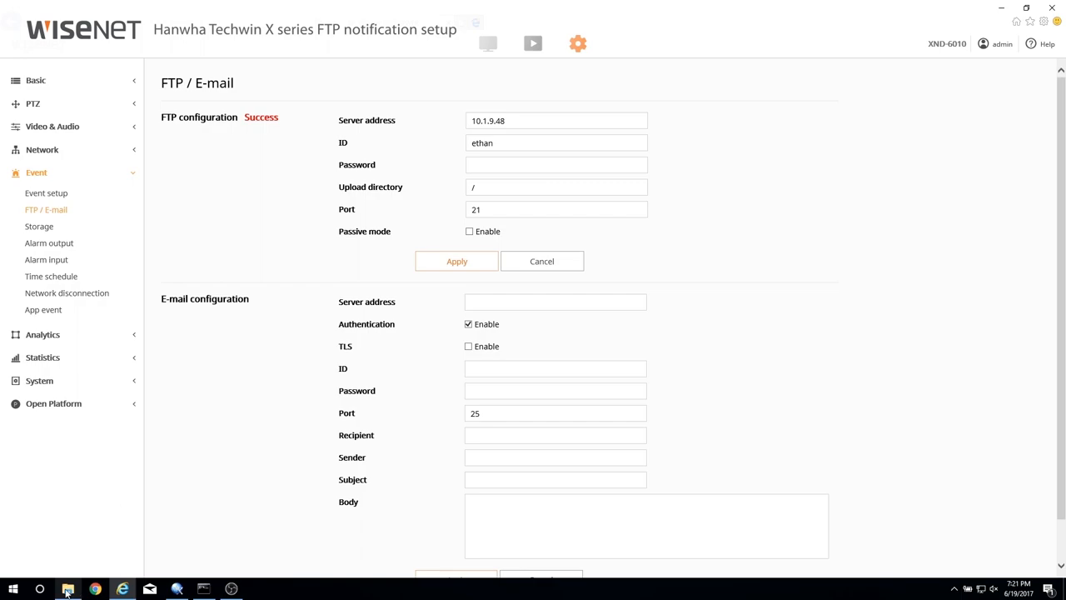
Open the received test .txt file from Documents > FTP to show TEST in Notepad
left_click(67, 590)
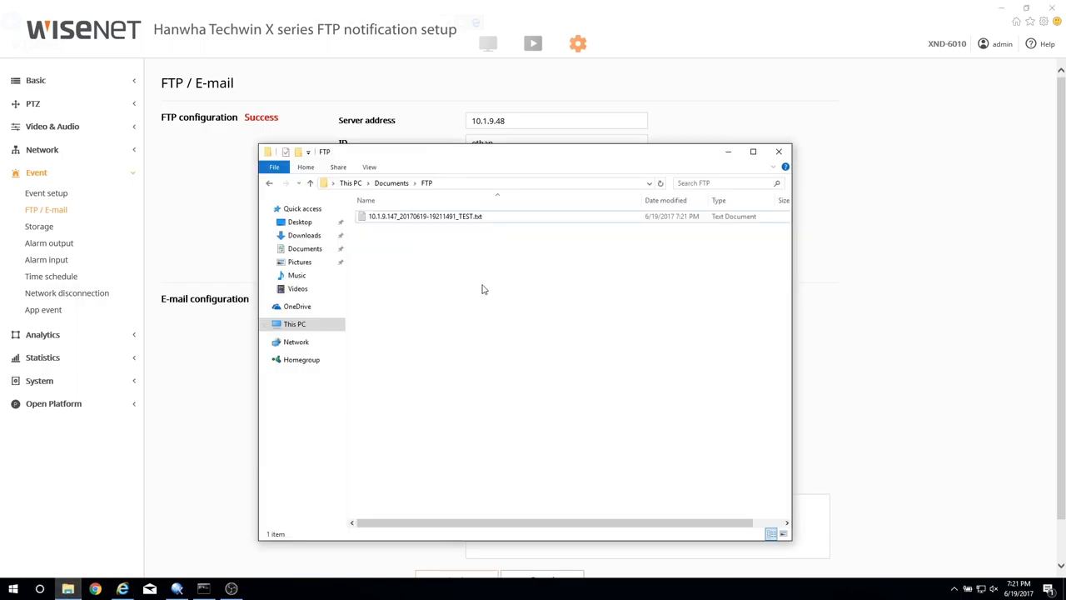
left_click(425, 216)
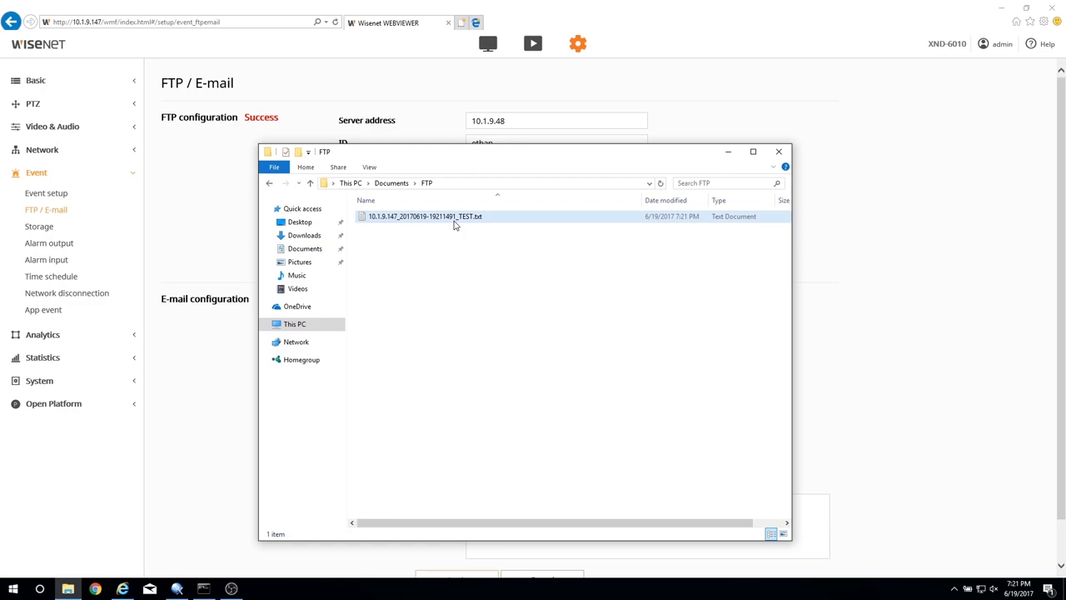
double_click(423, 216)
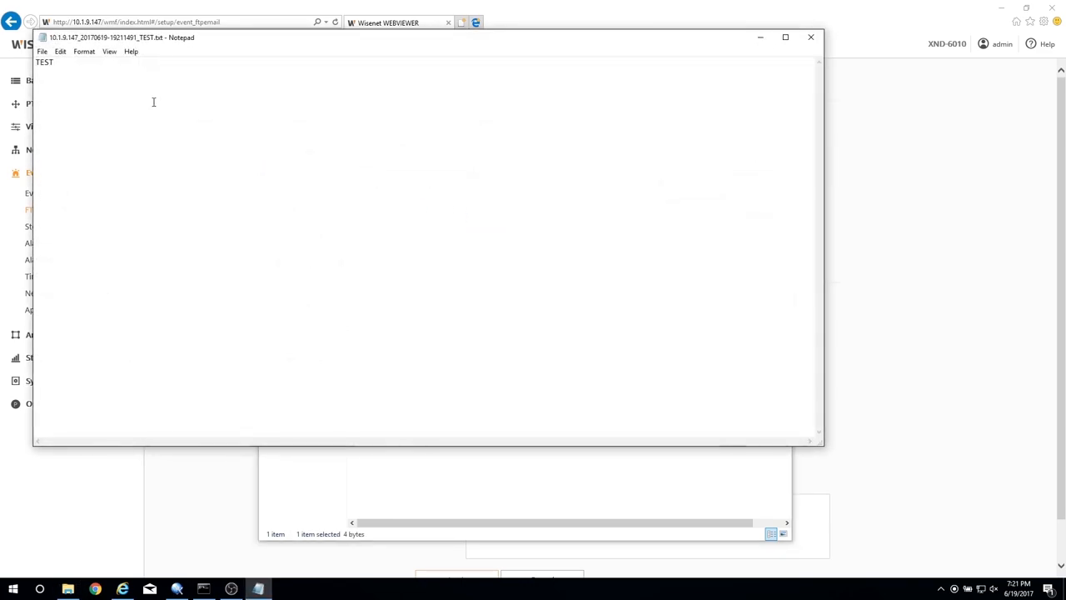